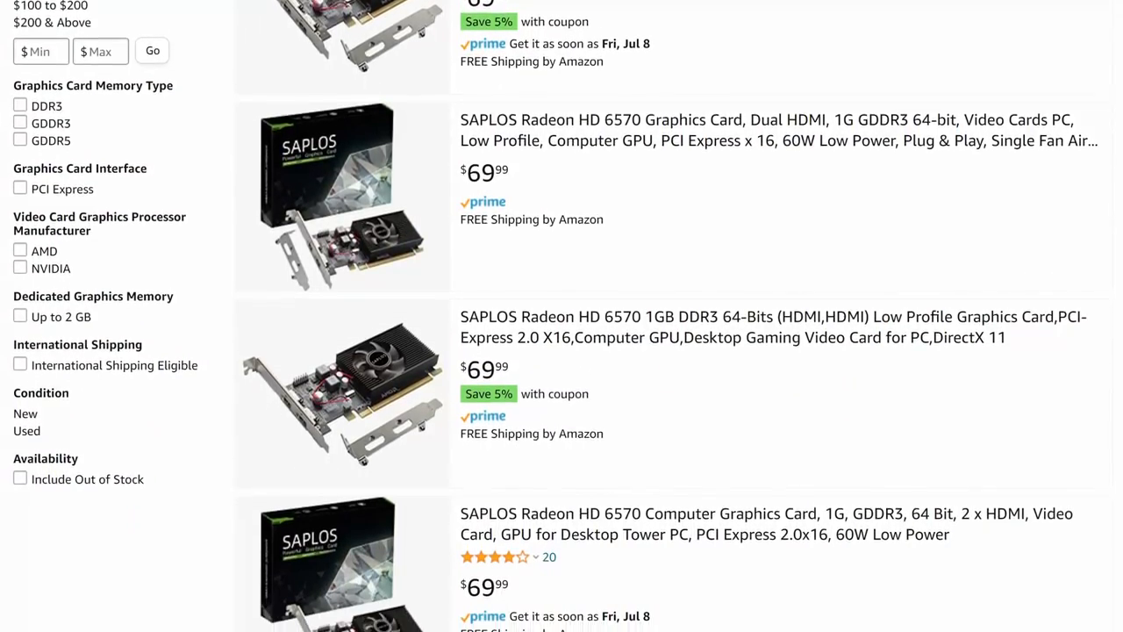
Search Brave for 'msi afterburner' in a new private tab
scroll("down", 3)
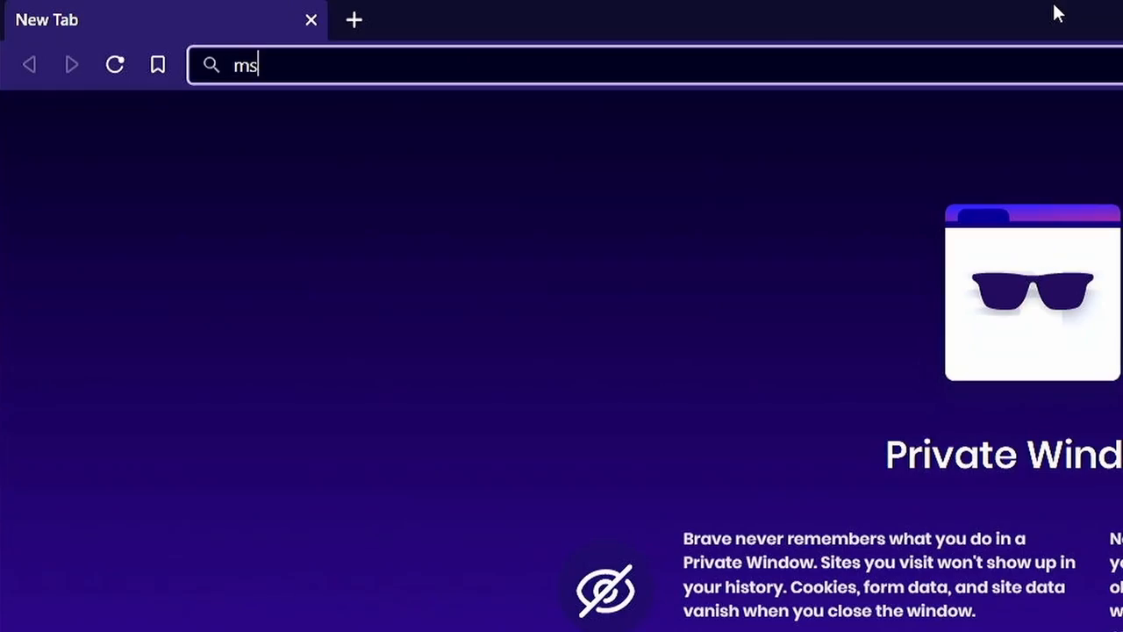
key("Return")
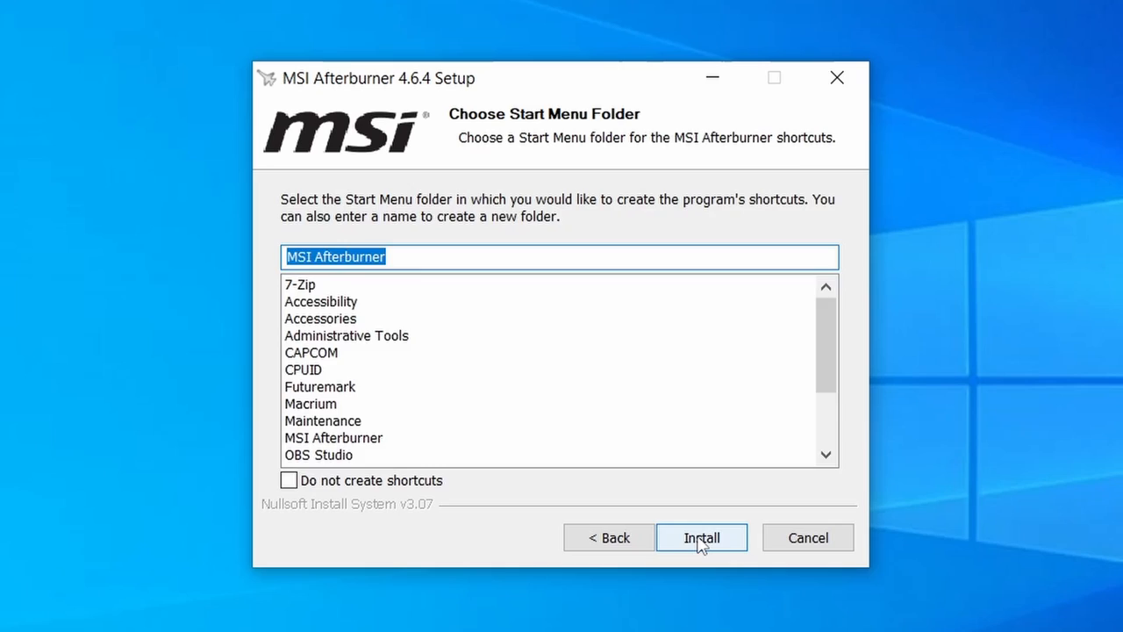
Install MSI Afterburner 4.6.4 into the default Start Menu folder and finish with it launching
left_click(701, 537)
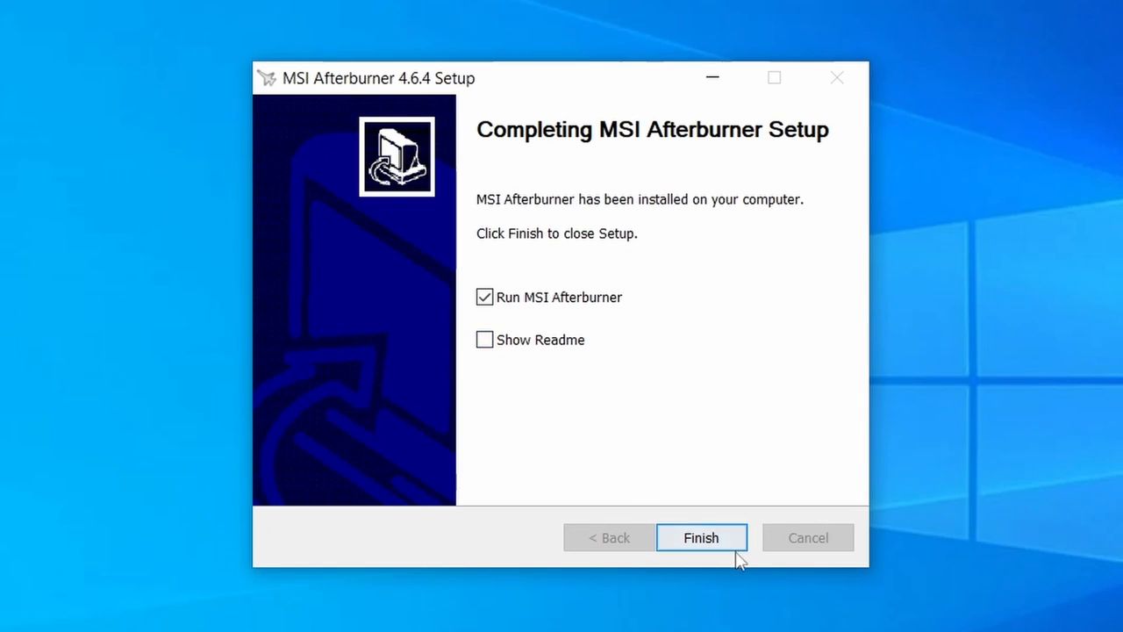
left_click(701, 537)
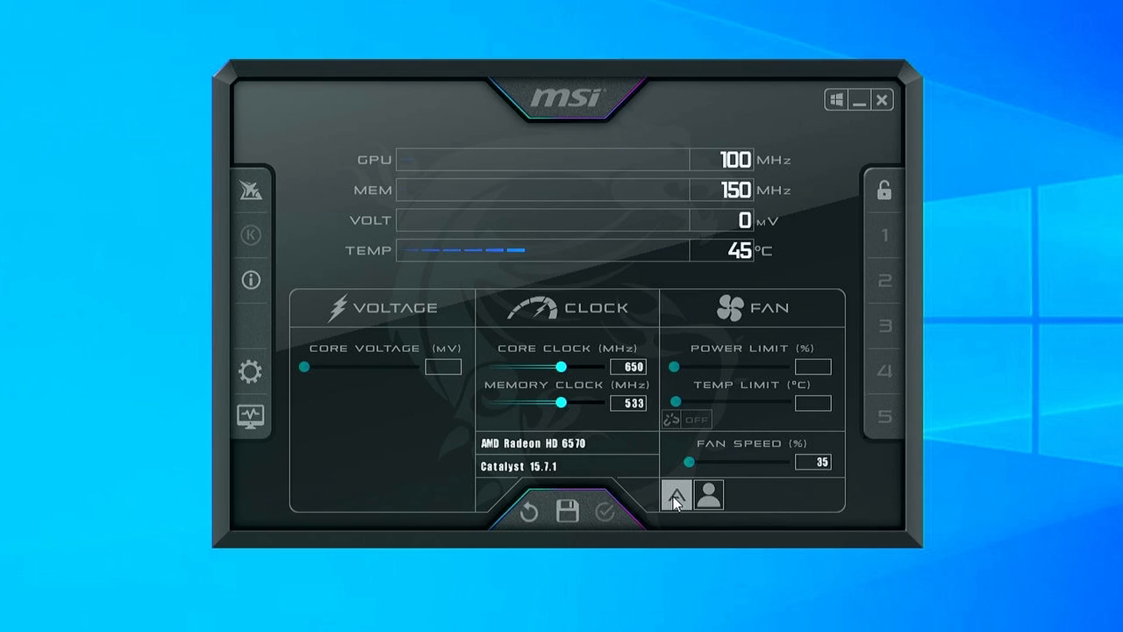
Set the Radeon HD 6570 fan to 60% manually, then restore Auto
left_click_drag(690, 462, 726, 462)
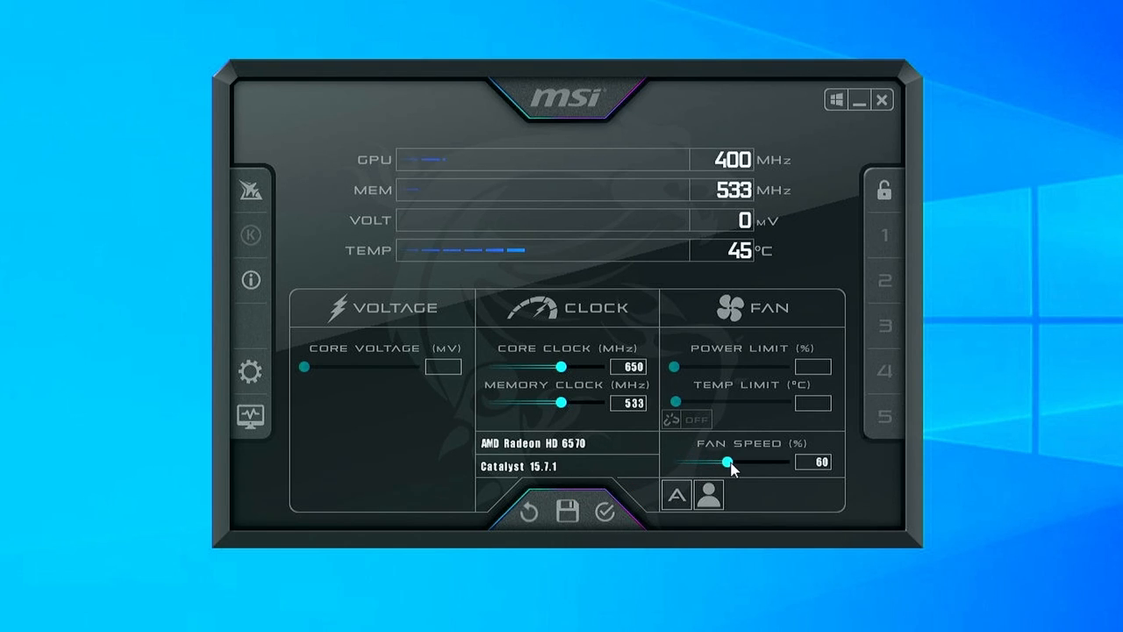
left_click(675, 494)
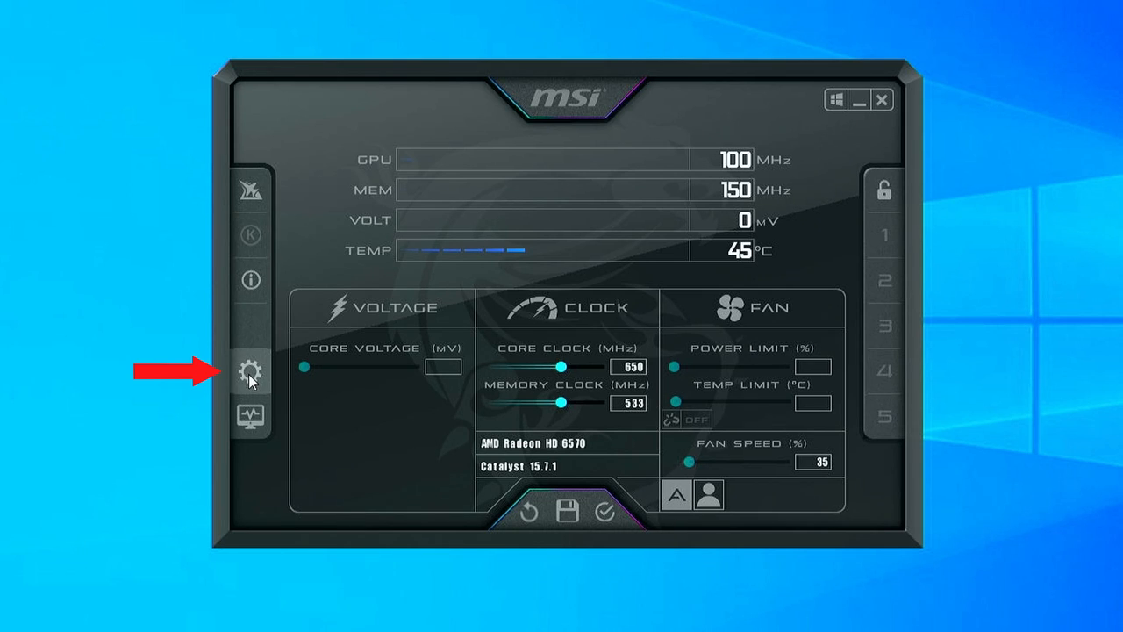
Apply the changed Afterburner settings and accept the immediate reboot
left_click(250, 379)
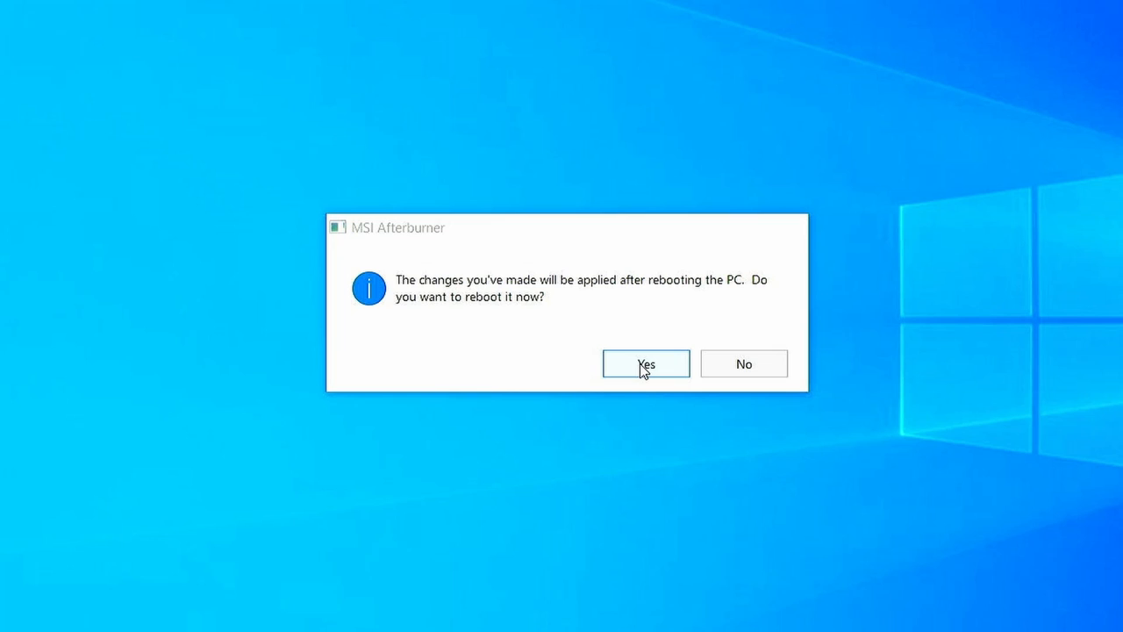
left_click(646, 363)
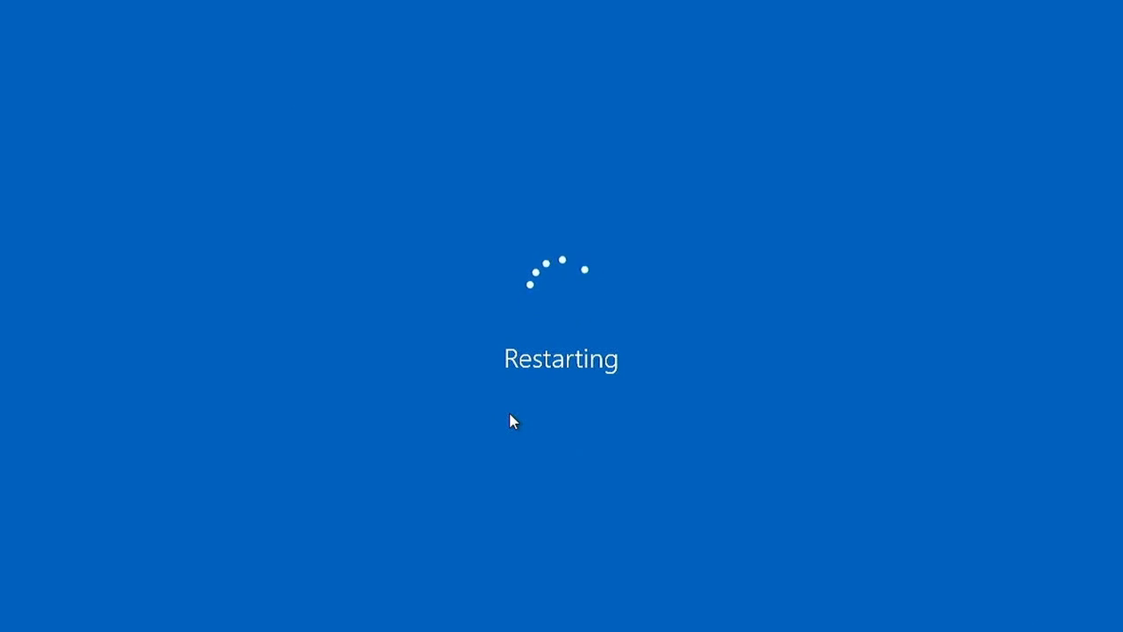